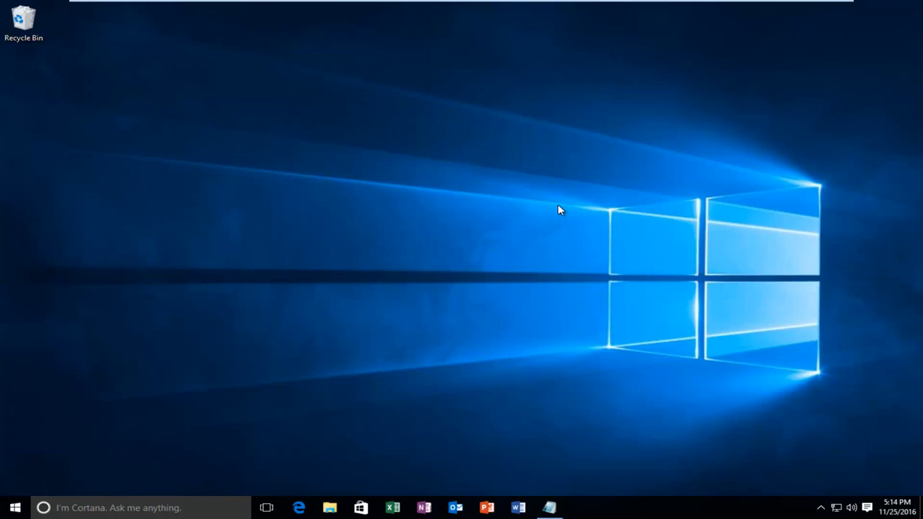
{"action": "mouse_move", "coordinate": [530, 203]}
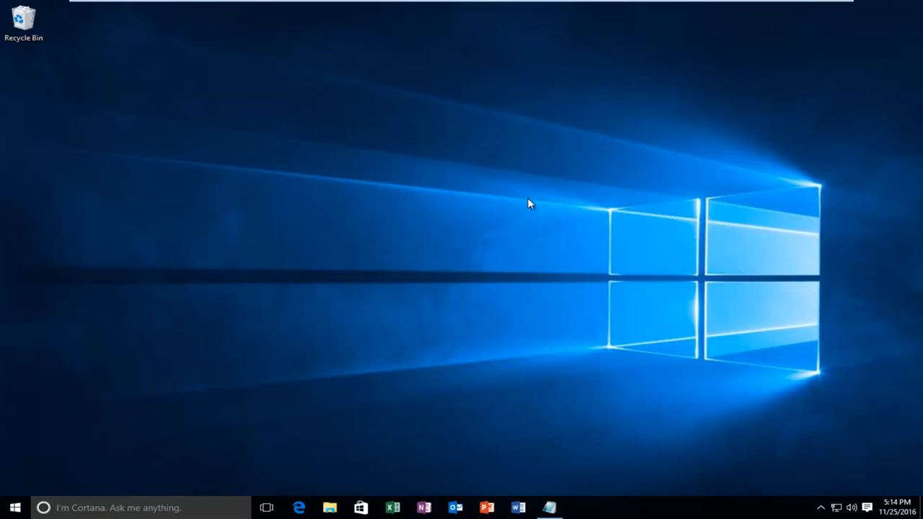
Start an untitled Notepad document holding the TimeBroker and SysMain Start=3 registry script
{"action": "left_click", "coordinate": [550, 508]}
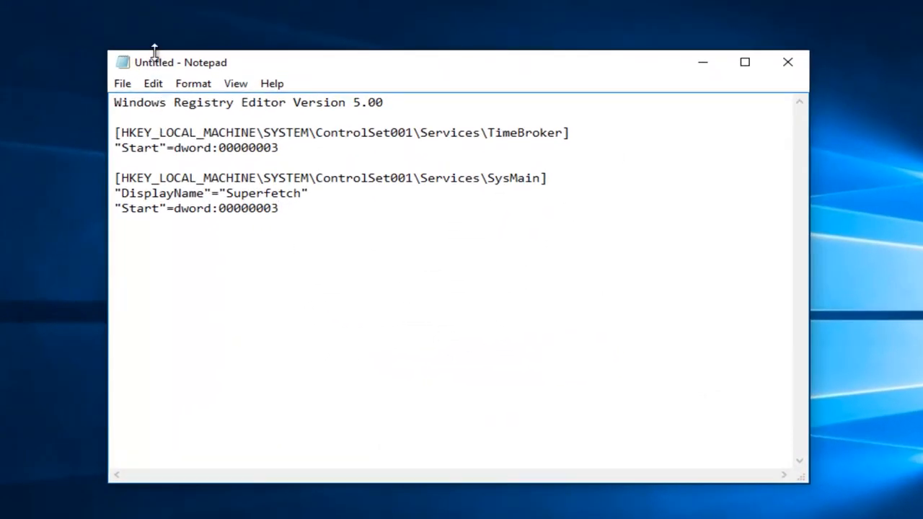
{"action": "mouse_move", "coordinate": [239, 70]}
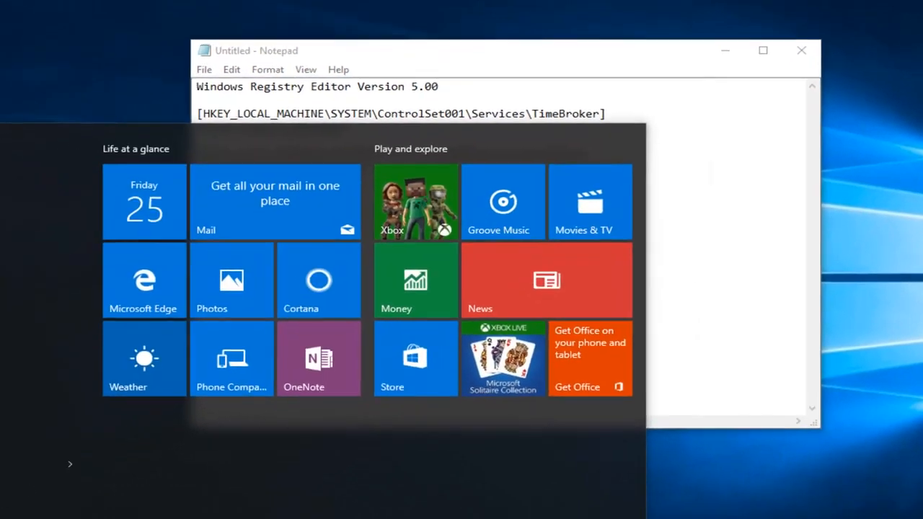
{"action": "left_click", "coordinate": [18, 505]}
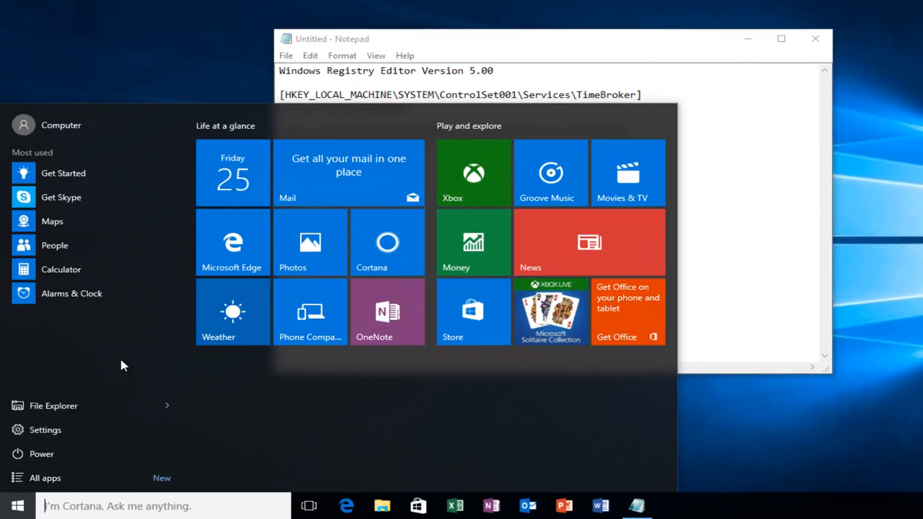
{"action": "type", "text": "notepad"}
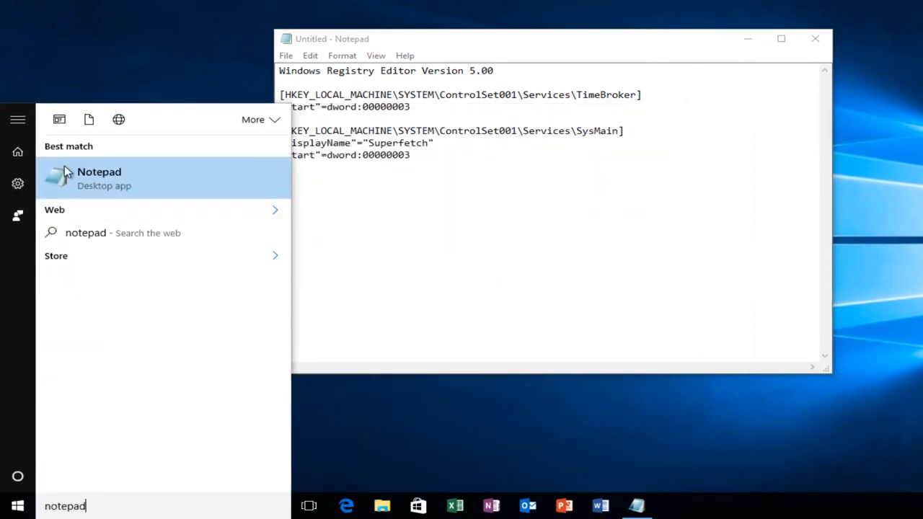
{"action": "mouse_move", "coordinate": [64, 191]}
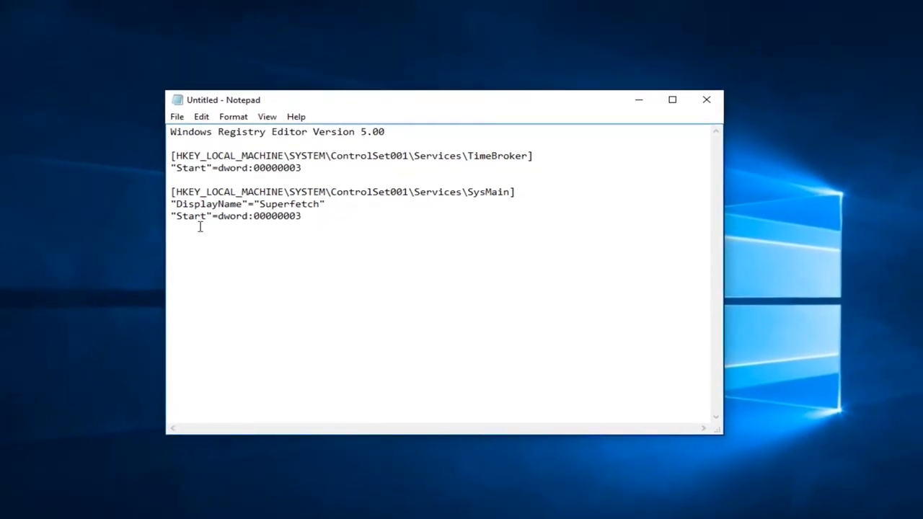
{"action": "mouse_move", "coordinate": [364, 254]}
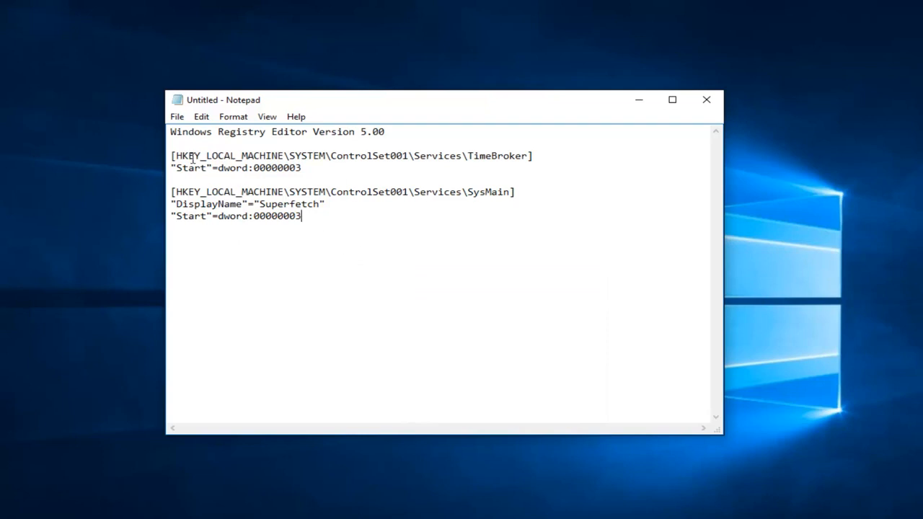
{"action": "mouse_move", "coordinate": [176, 115]}
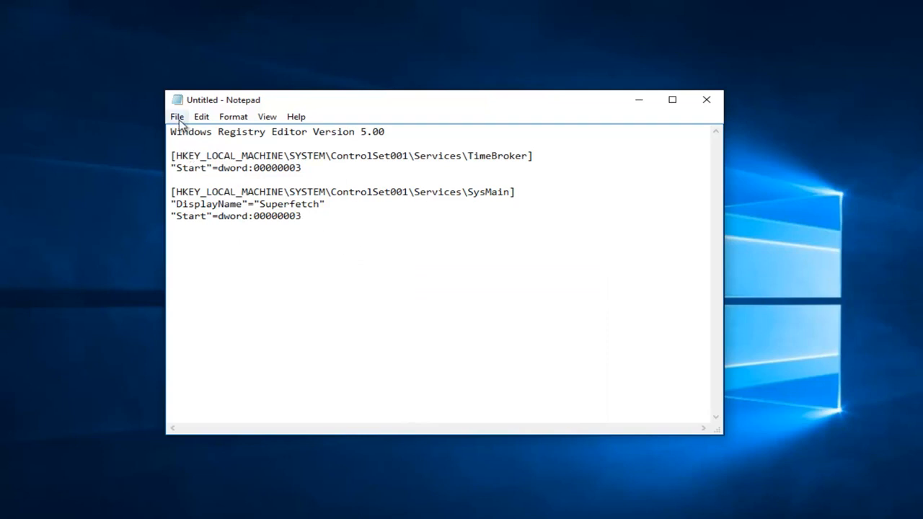
Begin saving the untitled registry script from the File menu
{"action": "left_click", "coordinate": [176, 116]}
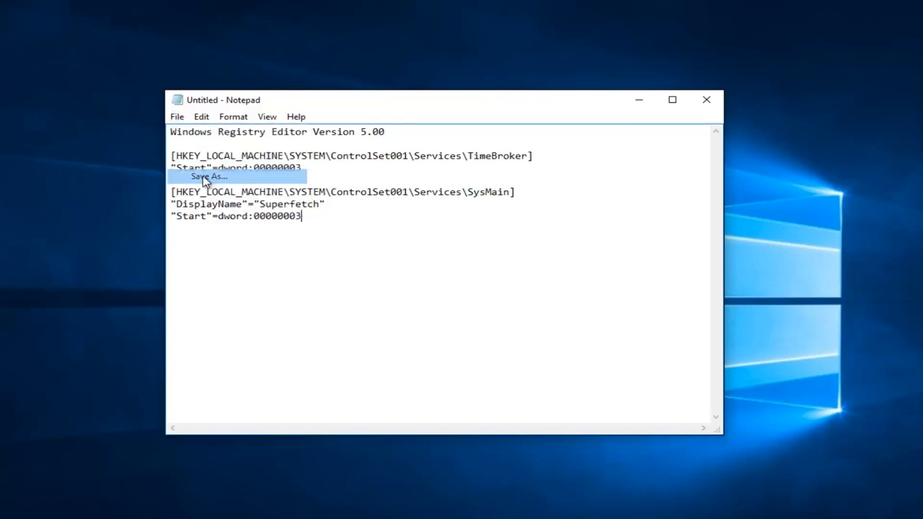
{"action": "mouse_move", "coordinate": [265, 229]}
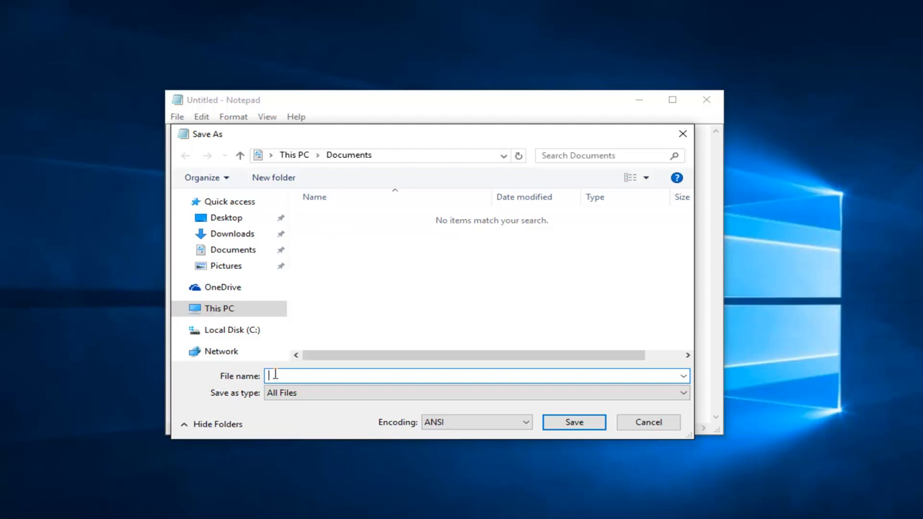
Save the script as fixfile.reg on the Desktop and close Notepad
{"action": "type", "text": "fixfile"}
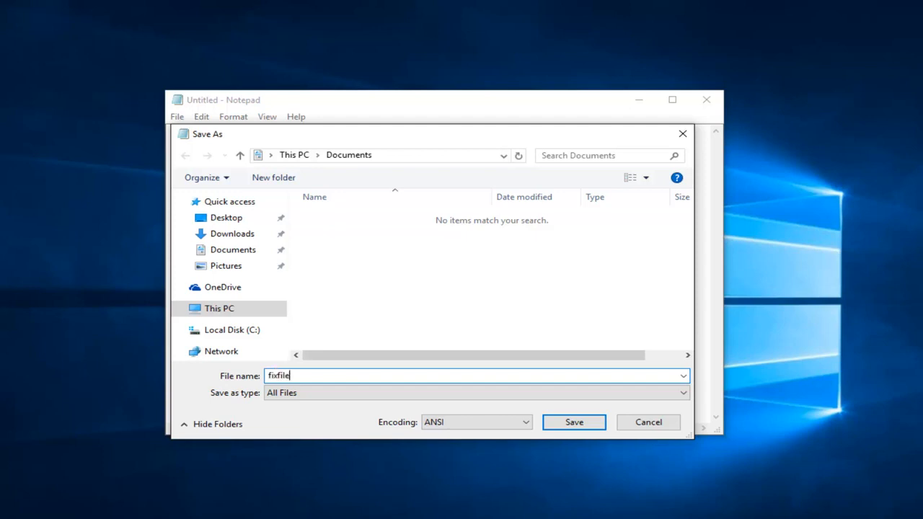
{"action": "type", "text": ".reg"}
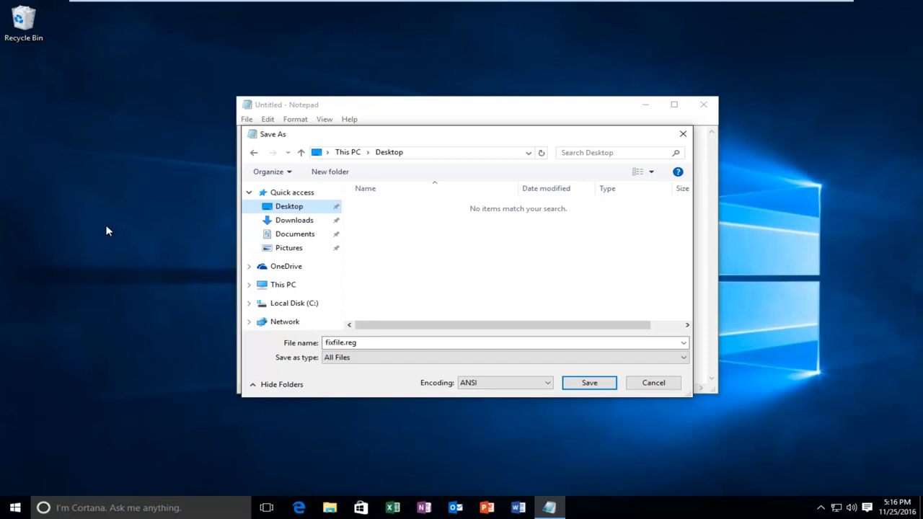
{"action": "mouse_move", "coordinate": [381, 156]}
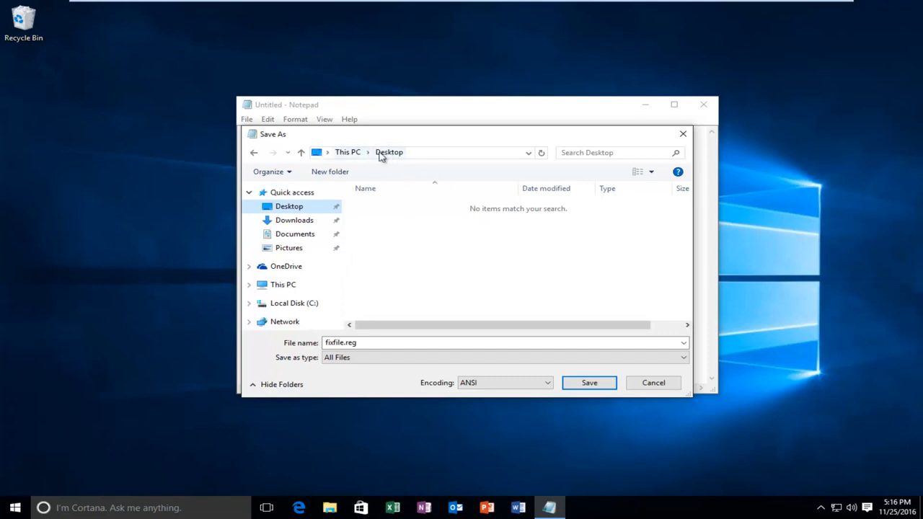
{"action": "mouse_move", "coordinate": [563, 384]}
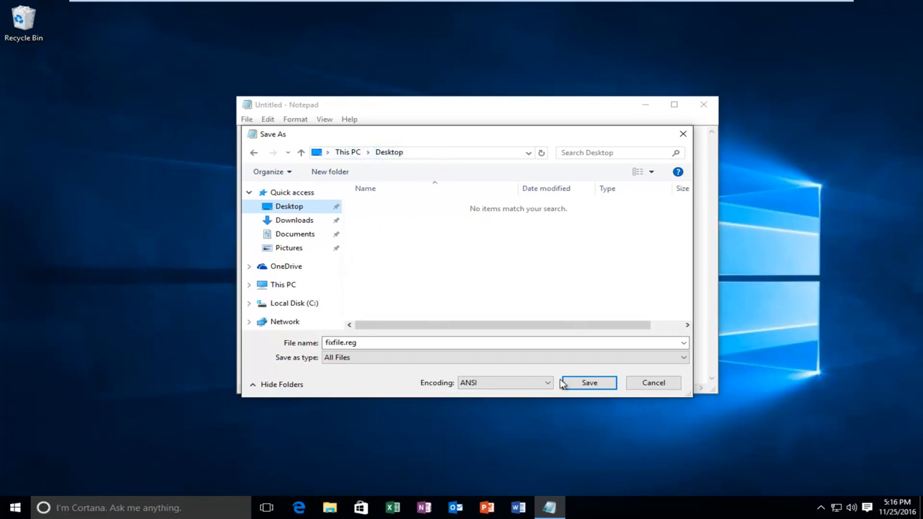
{"action": "left_click", "coordinate": [589, 382]}
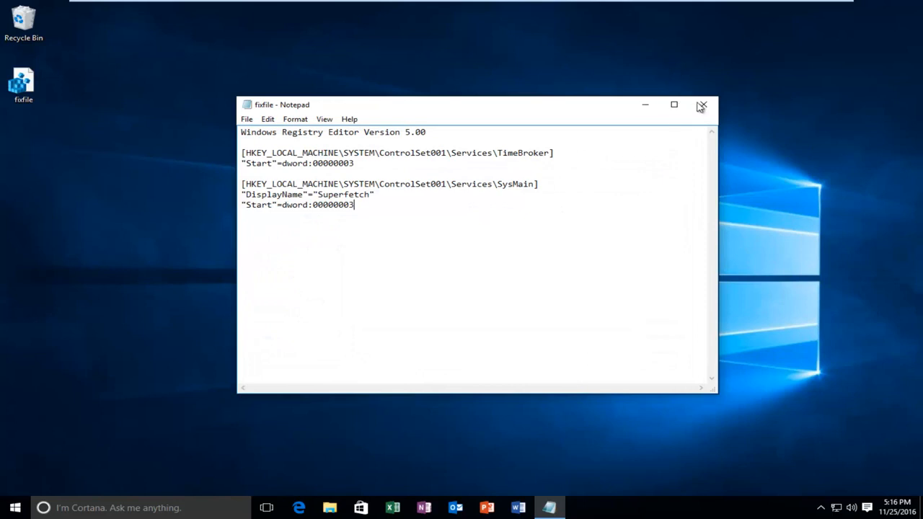
{"action": "left_click", "coordinate": [701, 104]}
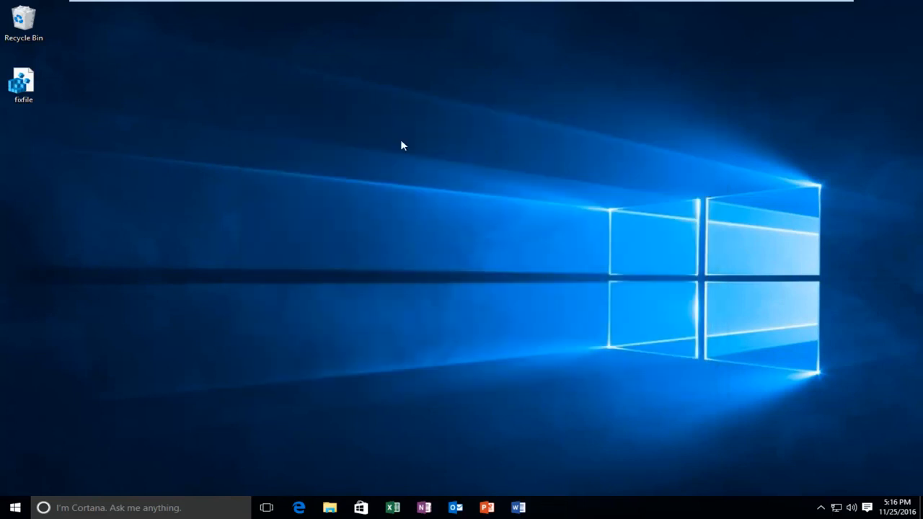
{"action": "mouse_move", "coordinate": [23, 83]}
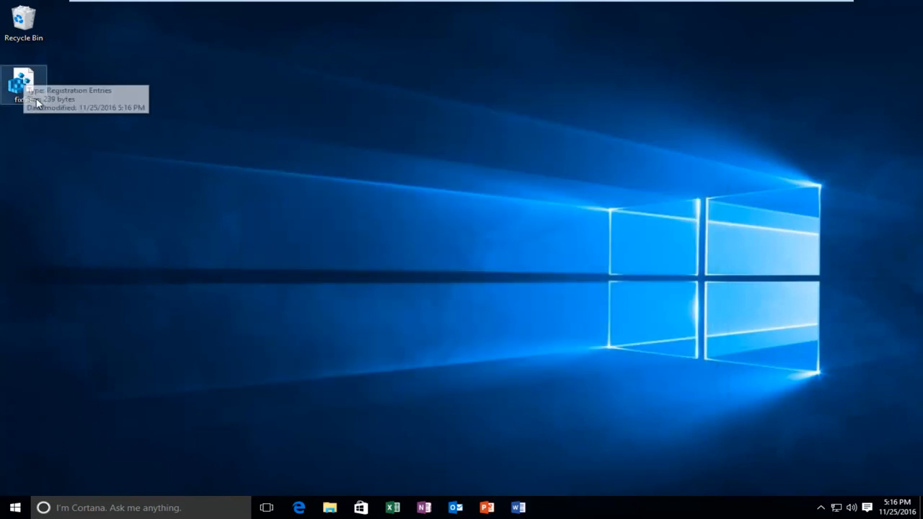
Run fixfile.reg from the desktop, allow Registry Editor, and confirm adding its entries
{"action": "left_click", "coordinate": [23, 83]}
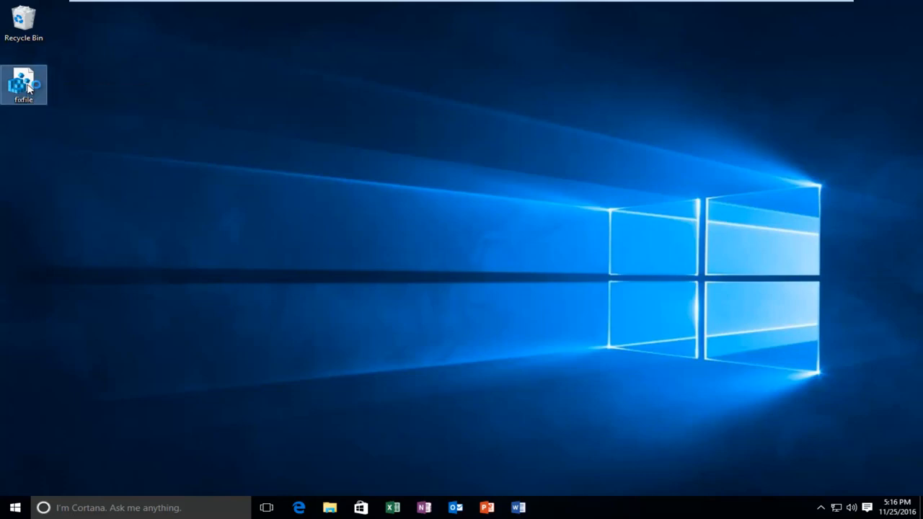
{"action": "double_click", "coordinate": [23, 83]}
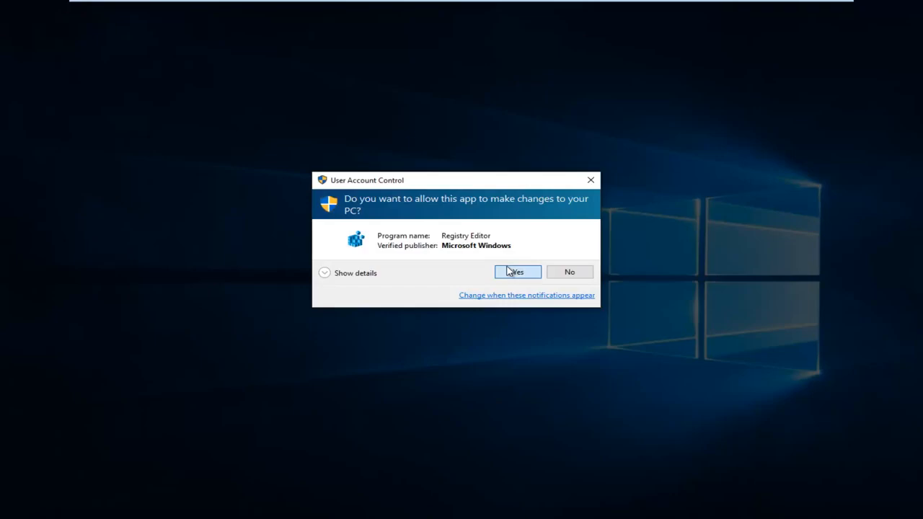
{"action": "left_click", "coordinate": [516, 271]}
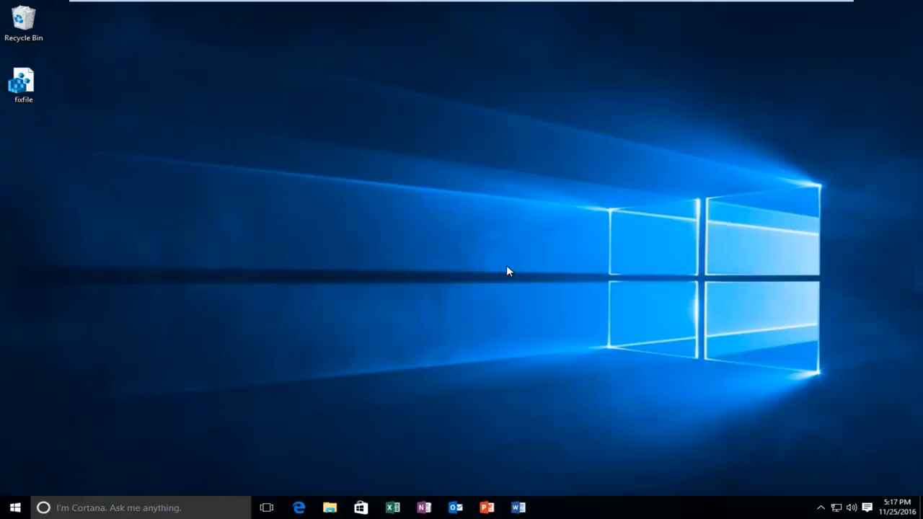
{"action": "double_click", "coordinate": [23, 80]}
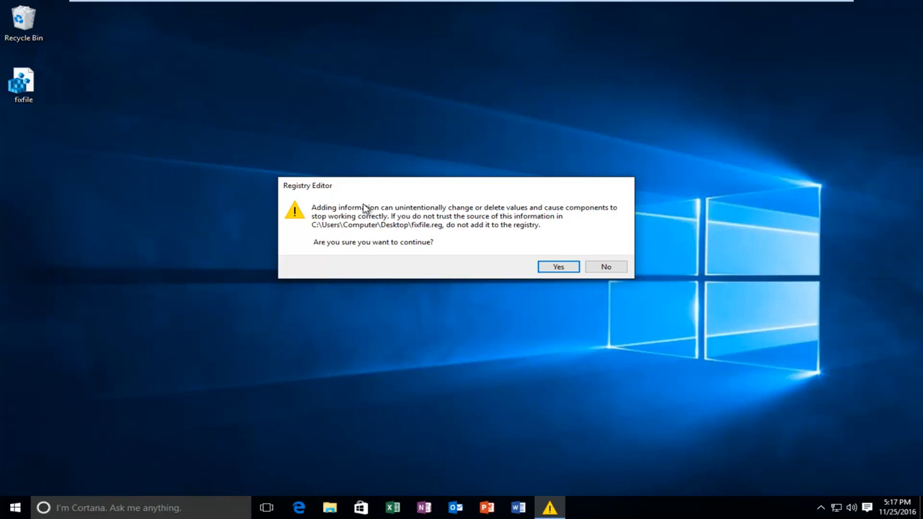
{"action": "mouse_move", "coordinate": [388, 219]}
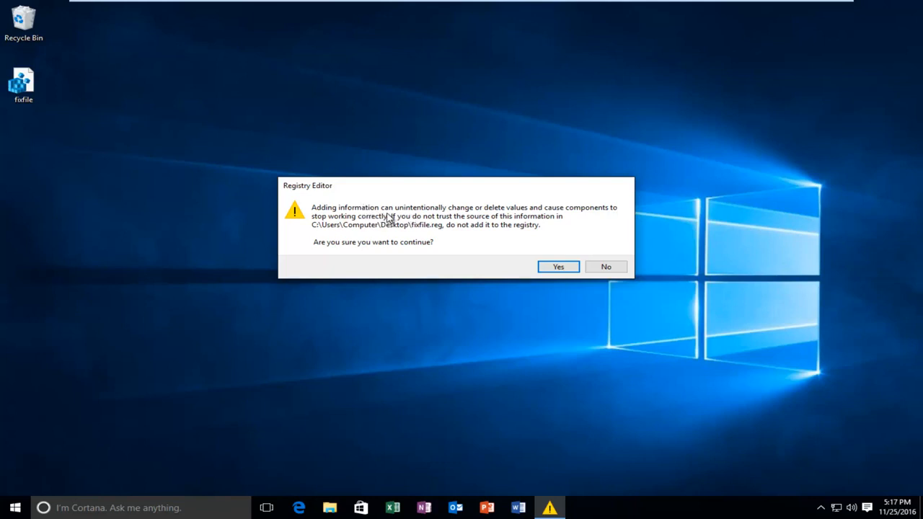
{"action": "mouse_move", "coordinate": [584, 219]}
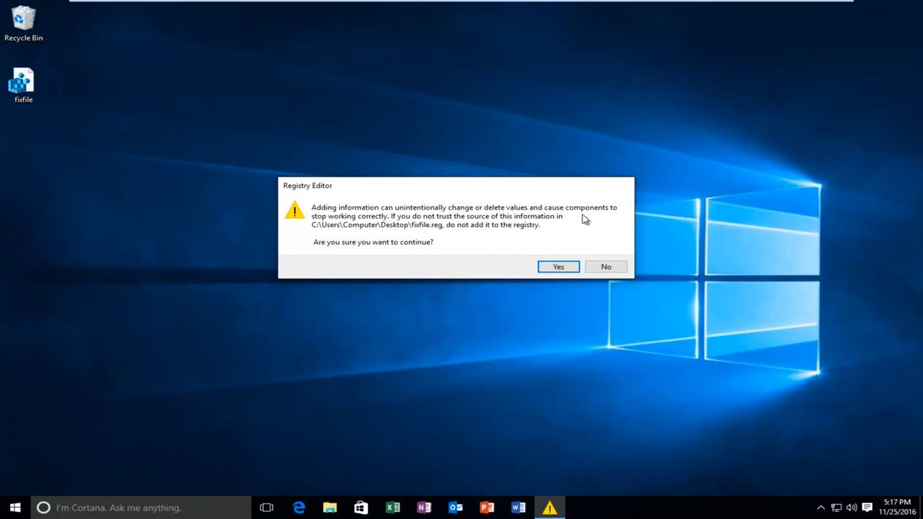
{"action": "mouse_move", "coordinate": [346, 257]}
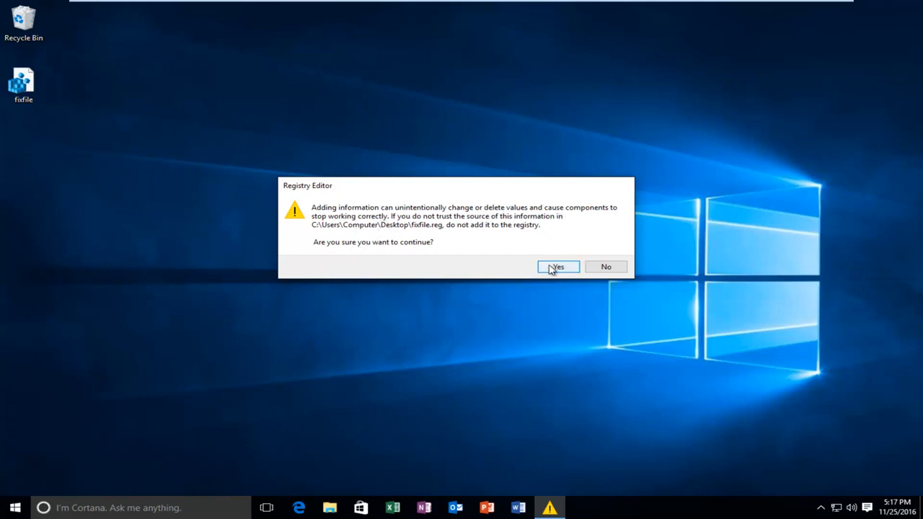
{"action": "left_click", "coordinate": [557, 266]}
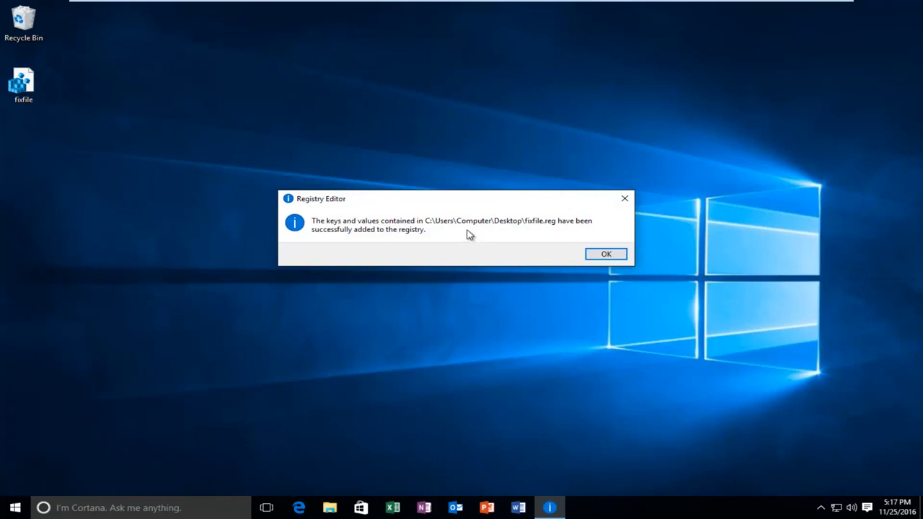
{"action": "mouse_move", "coordinate": [382, 239]}
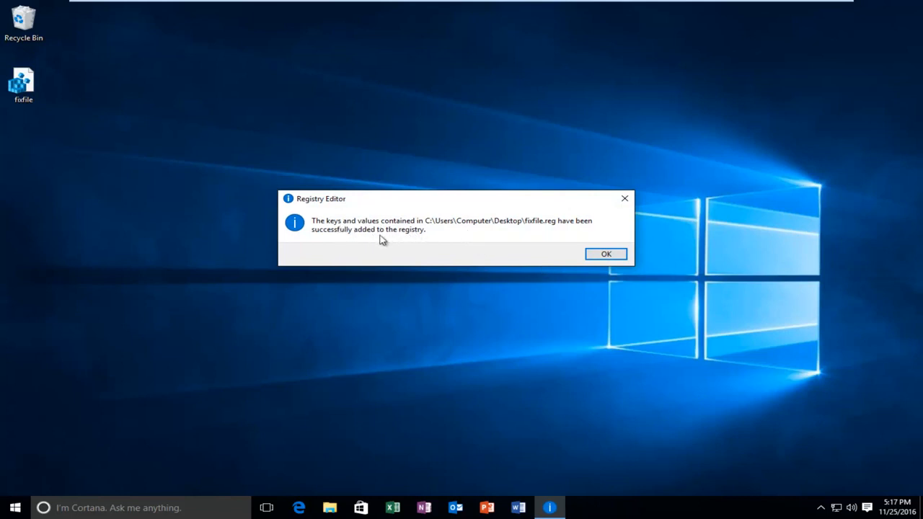
Dismiss the registry success message and reselect fixfile.reg on the desktop
{"action": "left_click", "coordinate": [606, 254]}
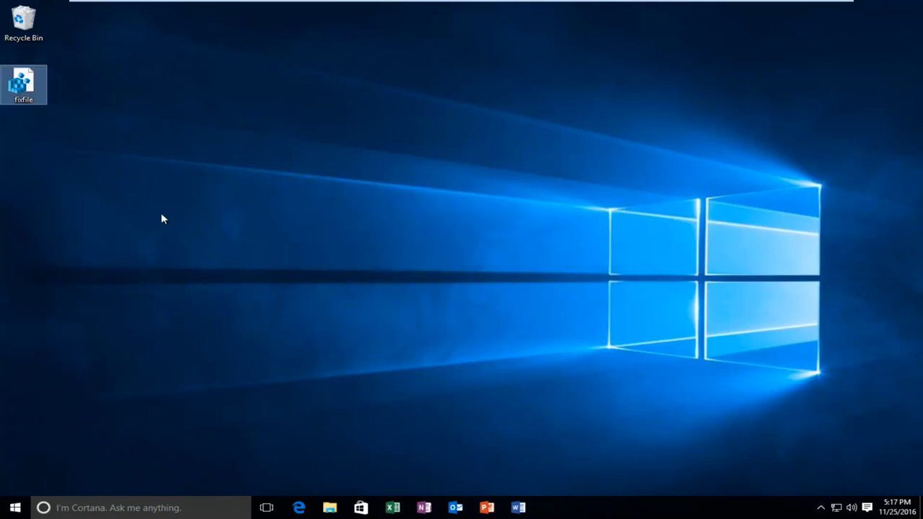
{"action": "left_click", "coordinate": [162, 219]}
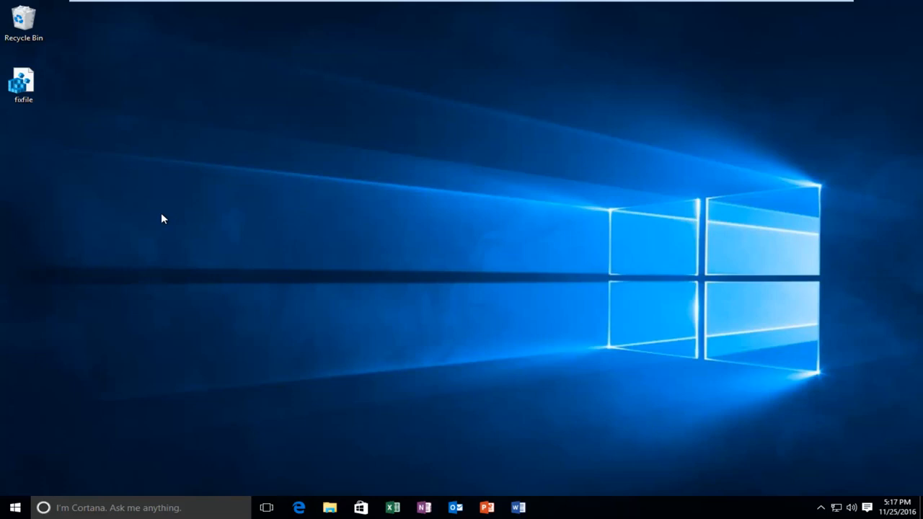
{"action": "mouse_move", "coordinate": [23, 82]}
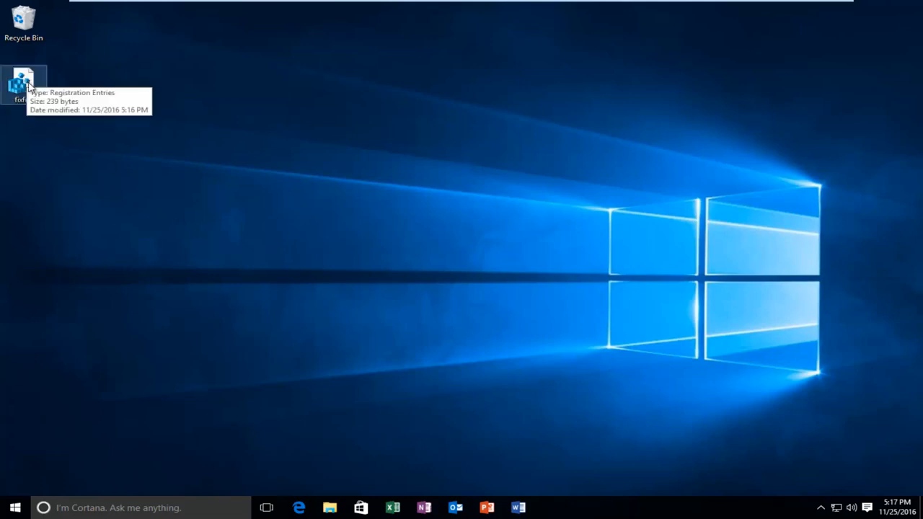
{"action": "mouse_move", "coordinate": [247, 260]}
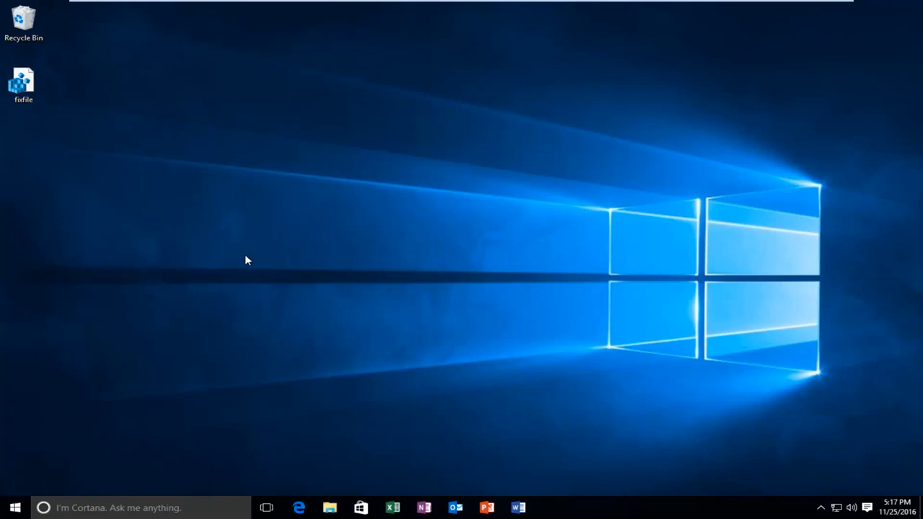
{"action": "mouse_move", "coordinate": [240, 260]}
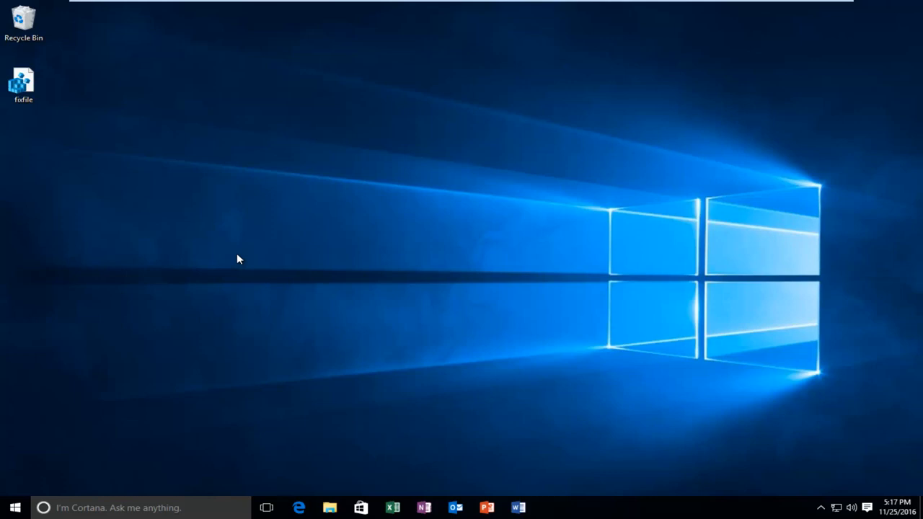
{"action": "mouse_move", "coordinate": [202, 250]}
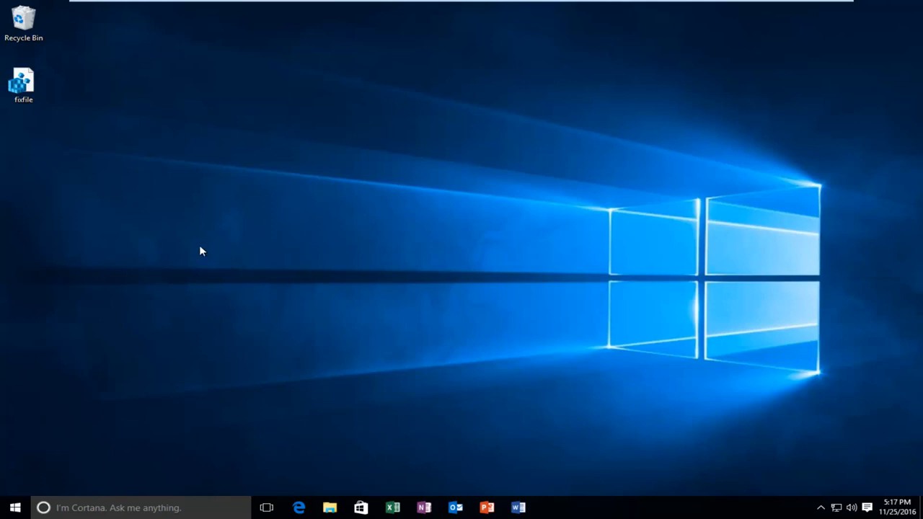
{"action": "left_click", "coordinate": [23, 83]}
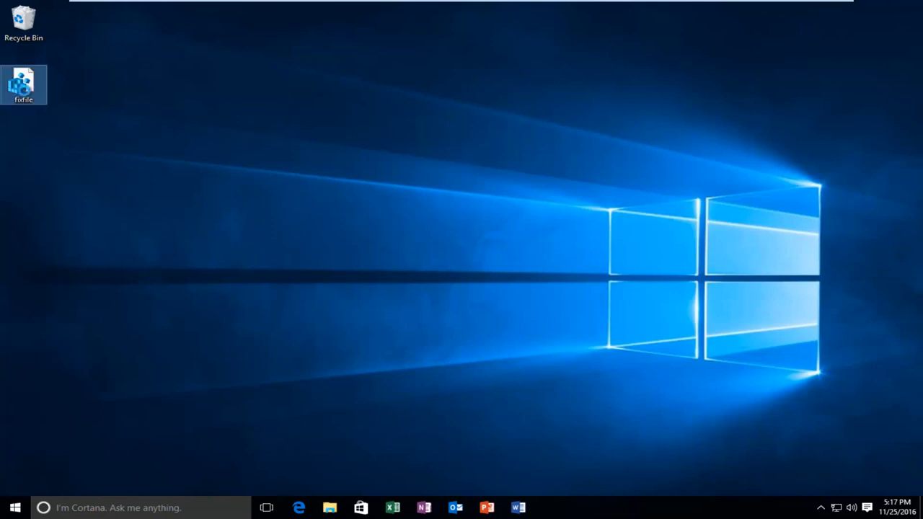
Open fixfile.reg with Notepad via Open with > More apps to review its entries
{"action": "right_click", "coordinate": [23, 83]}
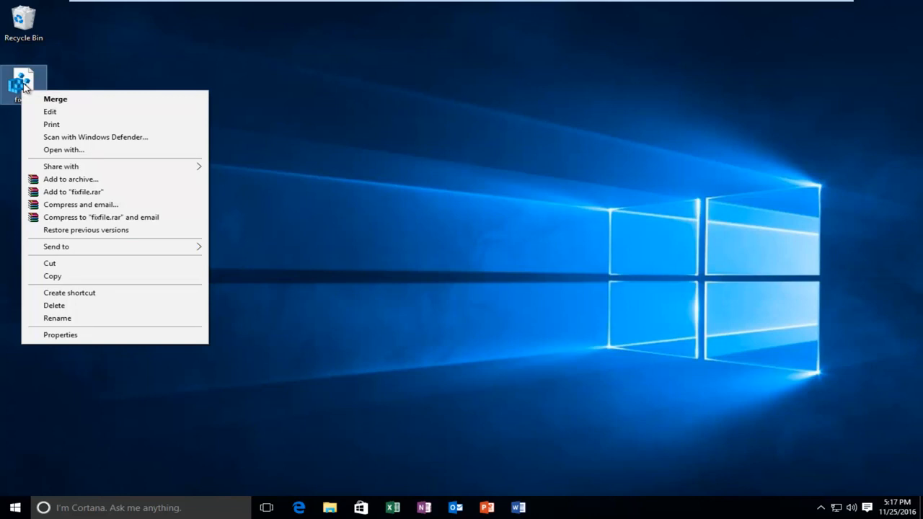
{"action": "mouse_move", "coordinate": [63, 148]}
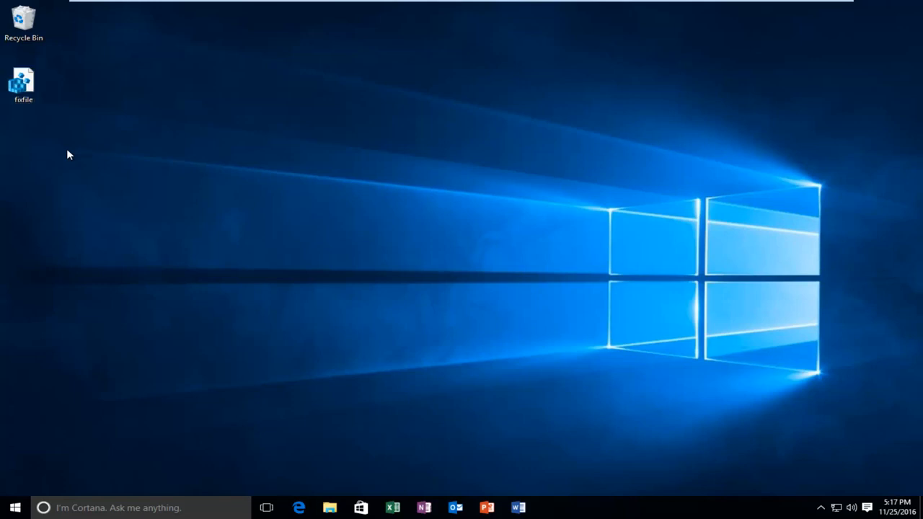
{"action": "double_click", "coordinate": [23, 82]}
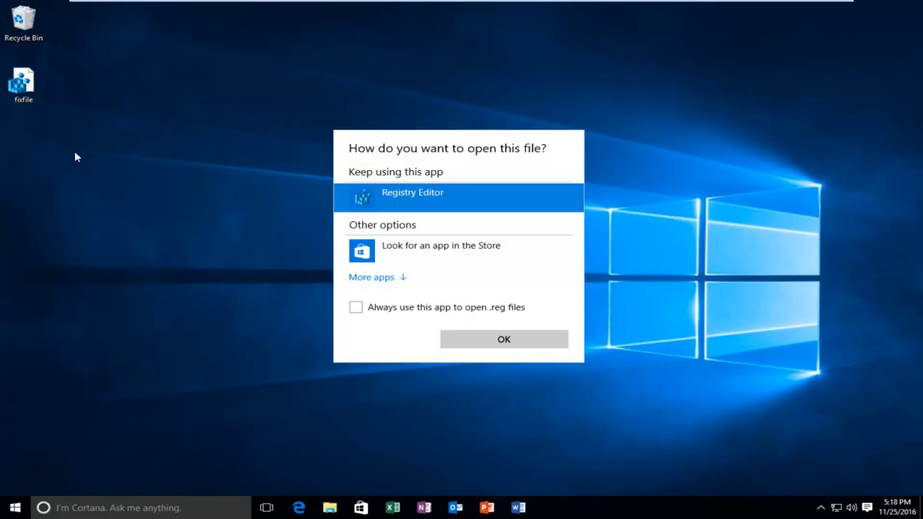
{"action": "mouse_move", "coordinate": [383, 254]}
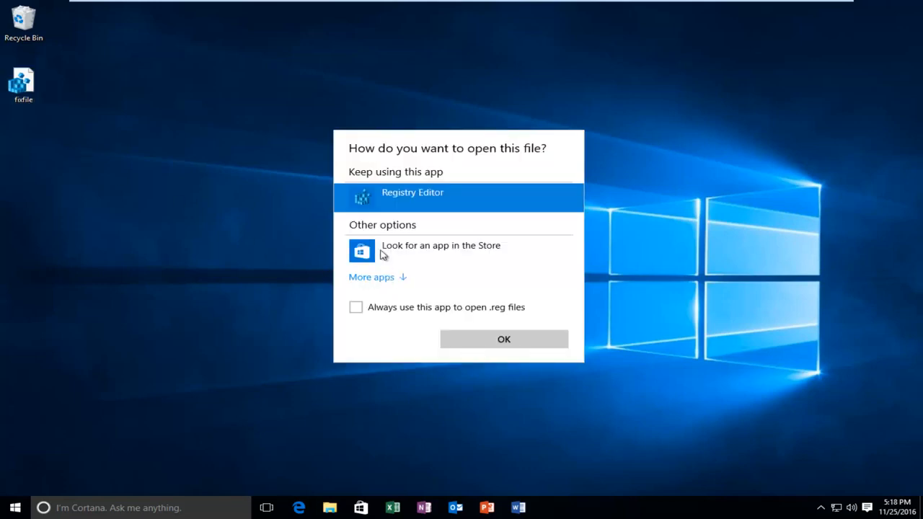
{"action": "left_click", "coordinate": [372, 276]}
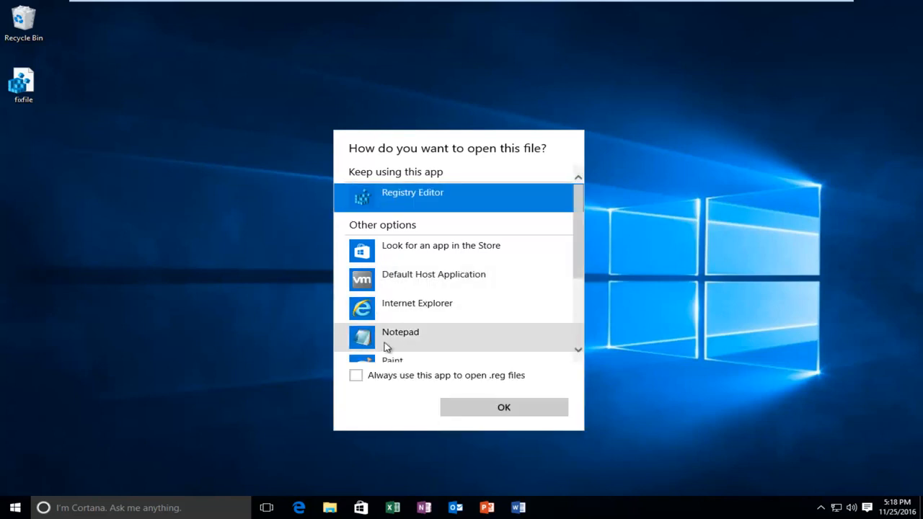
{"action": "left_click", "coordinate": [401, 332]}
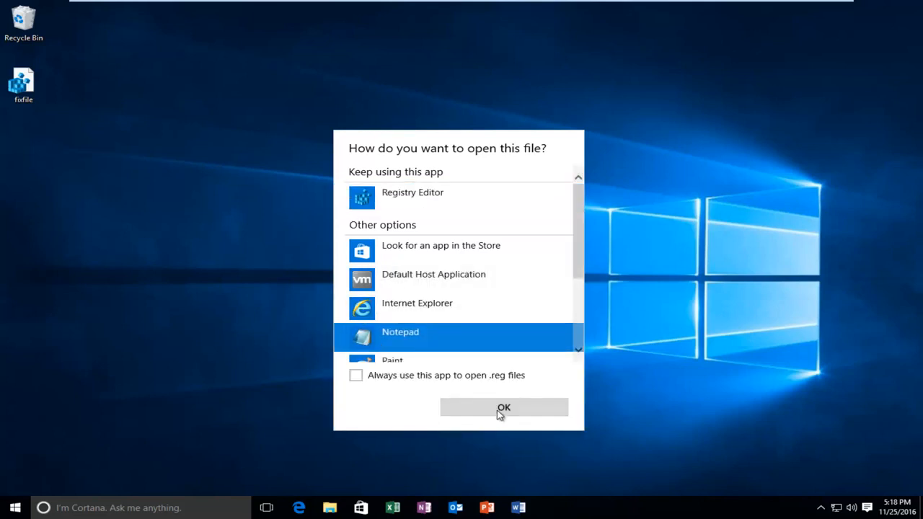
{"action": "left_click", "coordinate": [503, 407]}
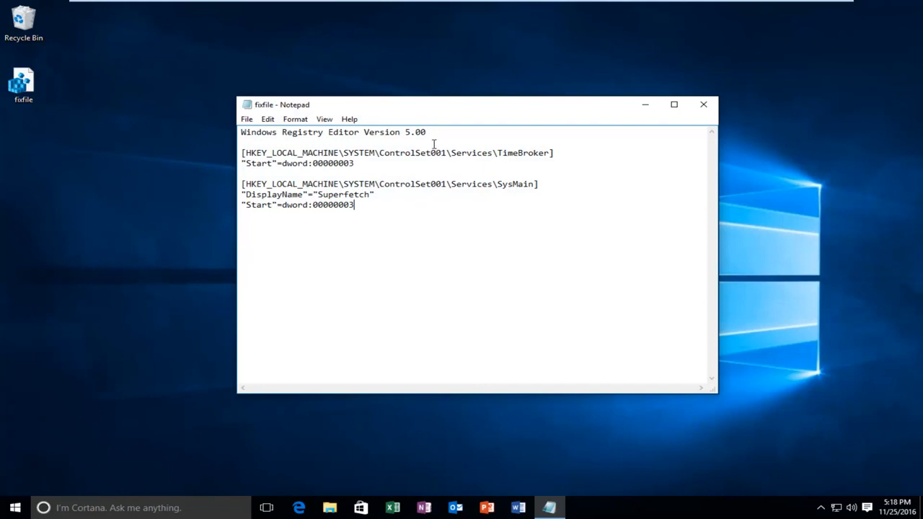
{"action": "mouse_move", "coordinate": [422, 254]}
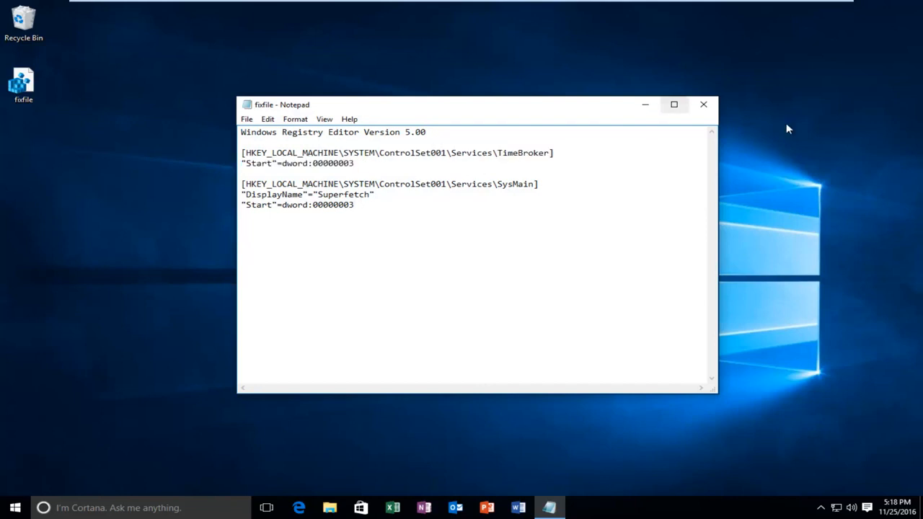
Close the fixfile.reg Notepad window, returning to the desktop
{"action": "left_click", "coordinate": [704, 104]}
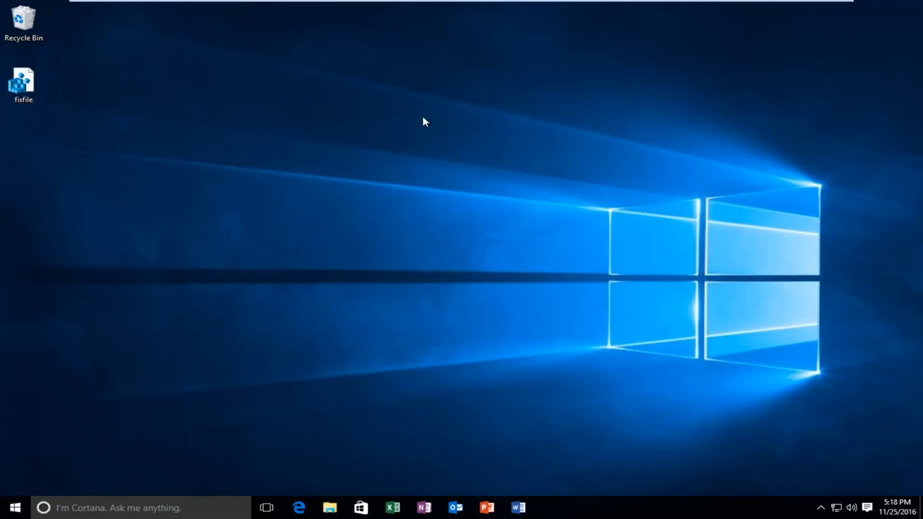